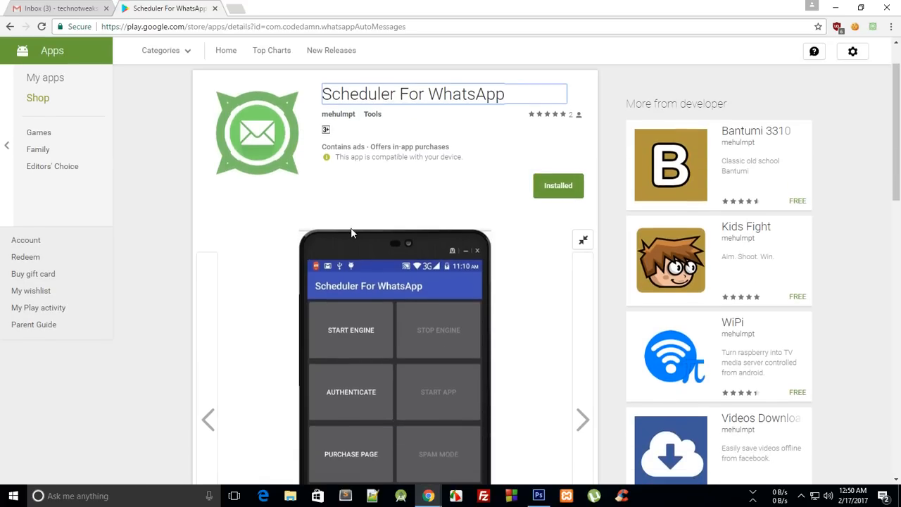
pyautogui.moveTo(345, 223)
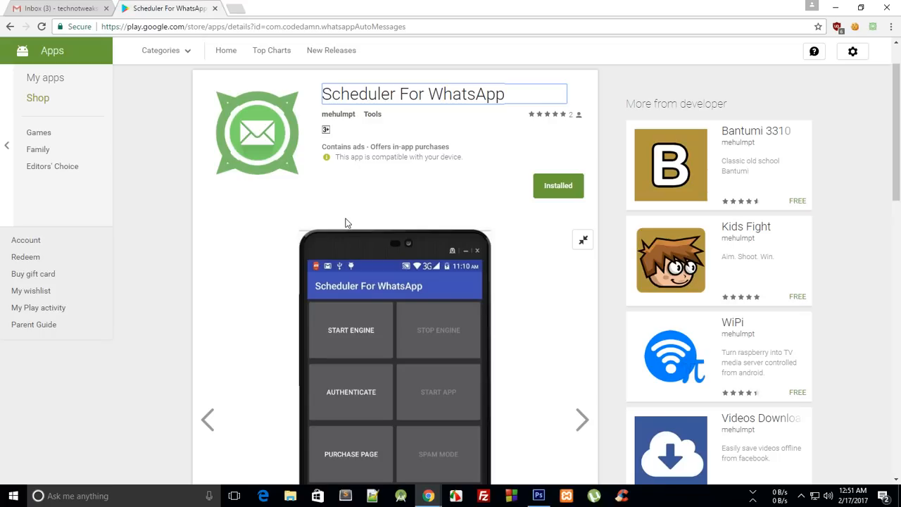
pyautogui.scroll(-3)
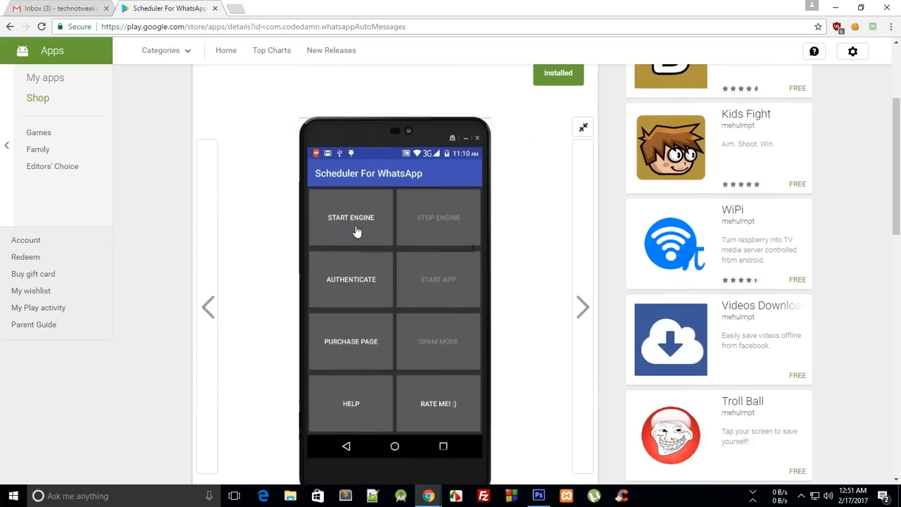
pyautogui.moveTo(357, 231)
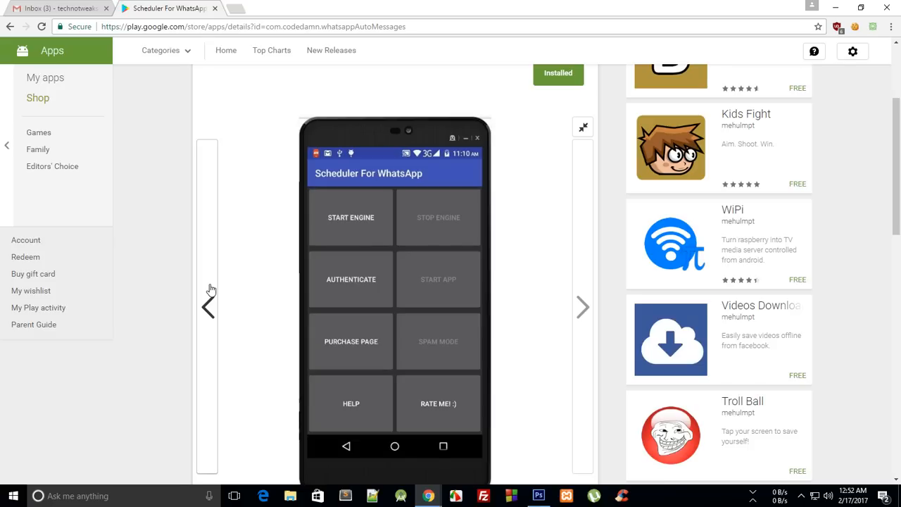
pyautogui.scroll(-3)
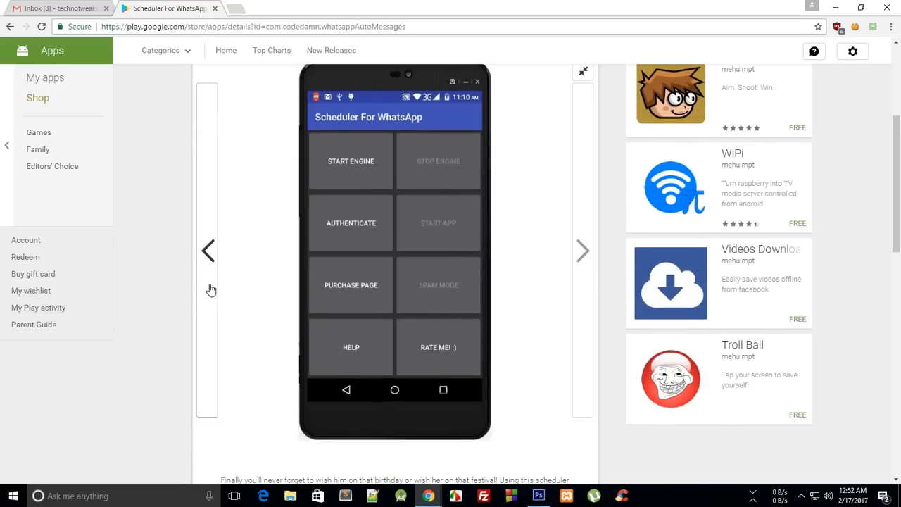
pyautogui.moveTo(266, 101)
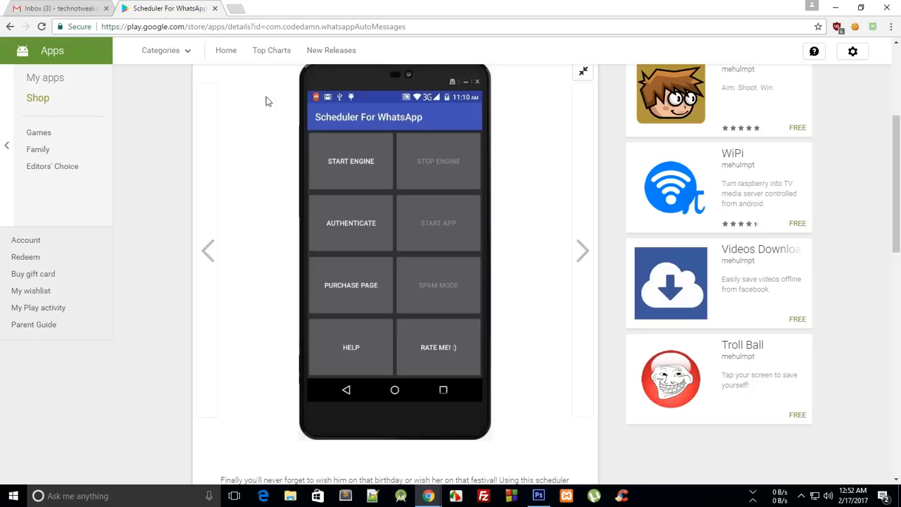
pyautogui.moveTo(366, 328)
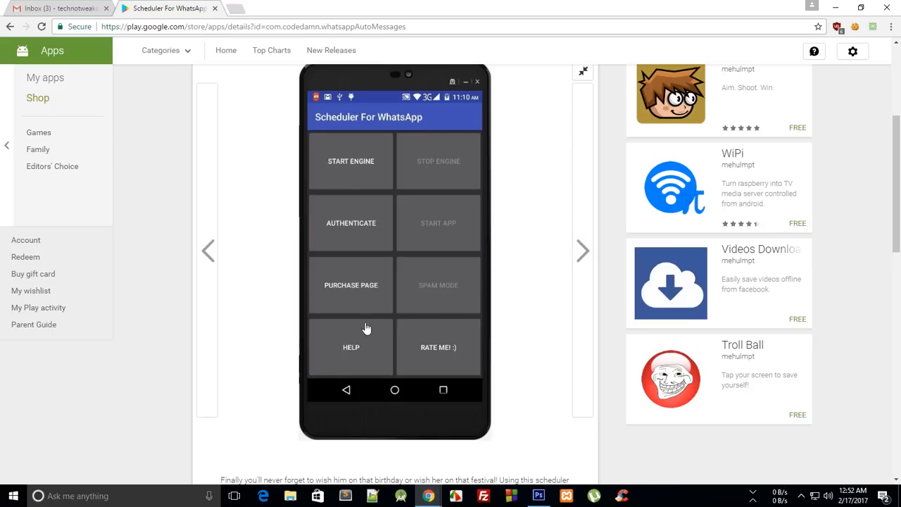
pyautogui.moveTo(365, 357)
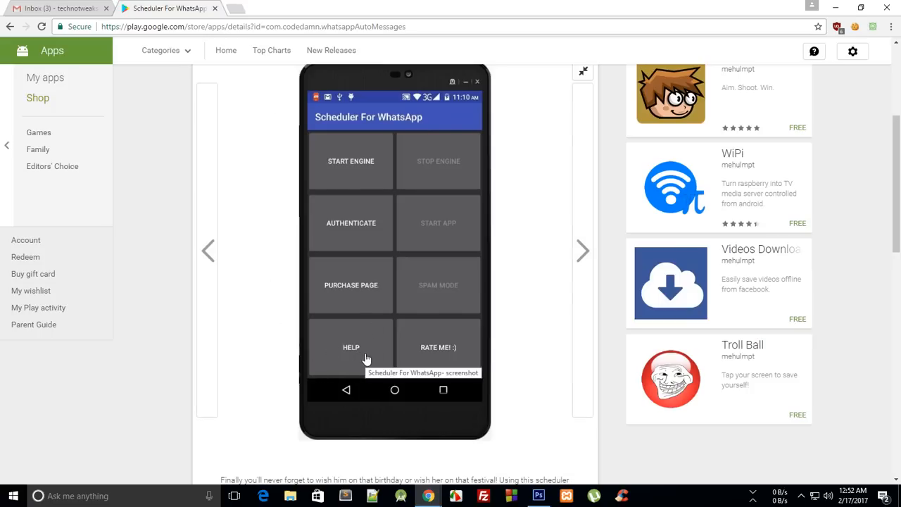
pyautogui.moveTo(524, 441)
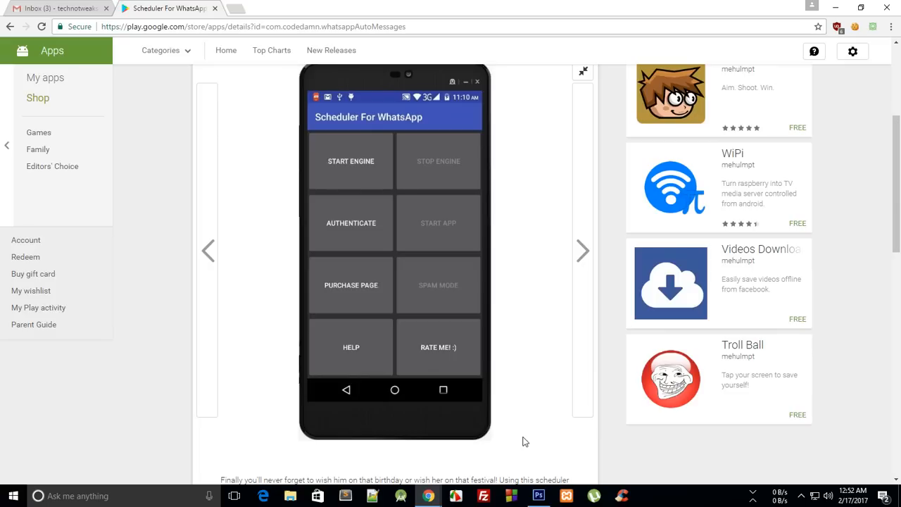
pyautogui.moveTo(248, 278)
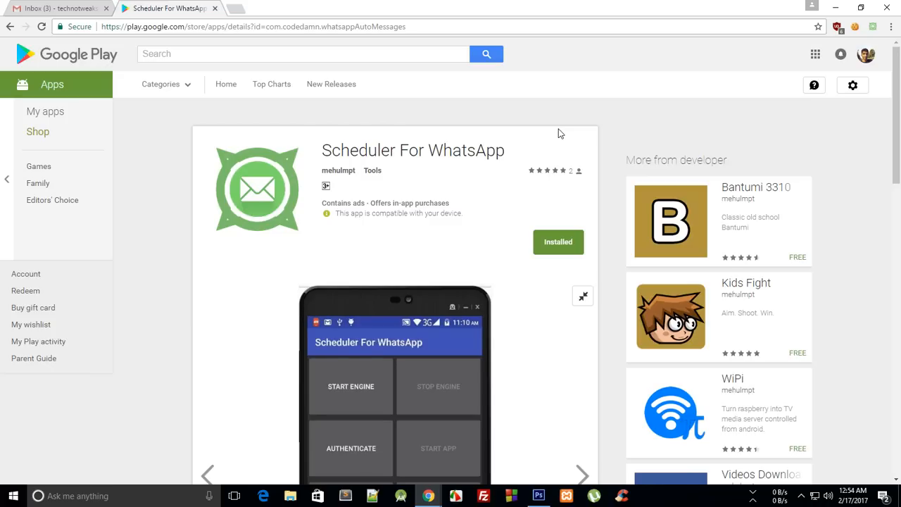
pyautogui.scroll(-3)
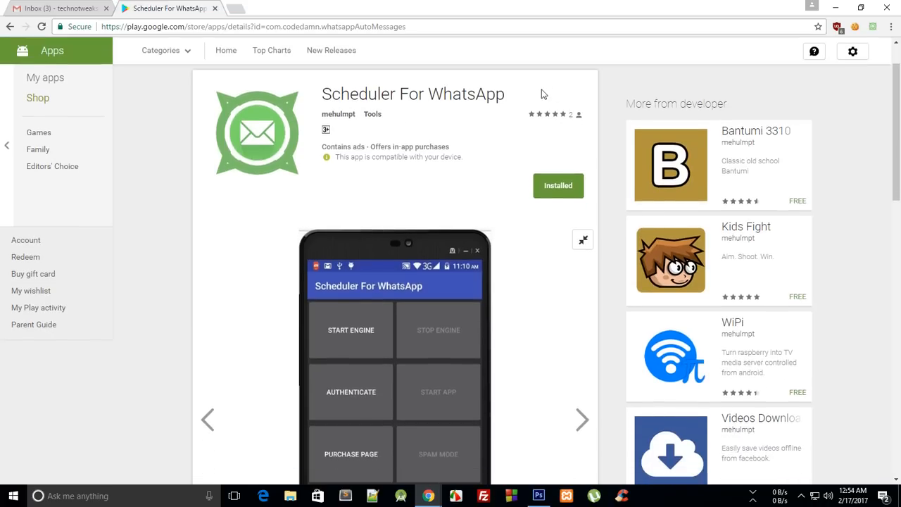